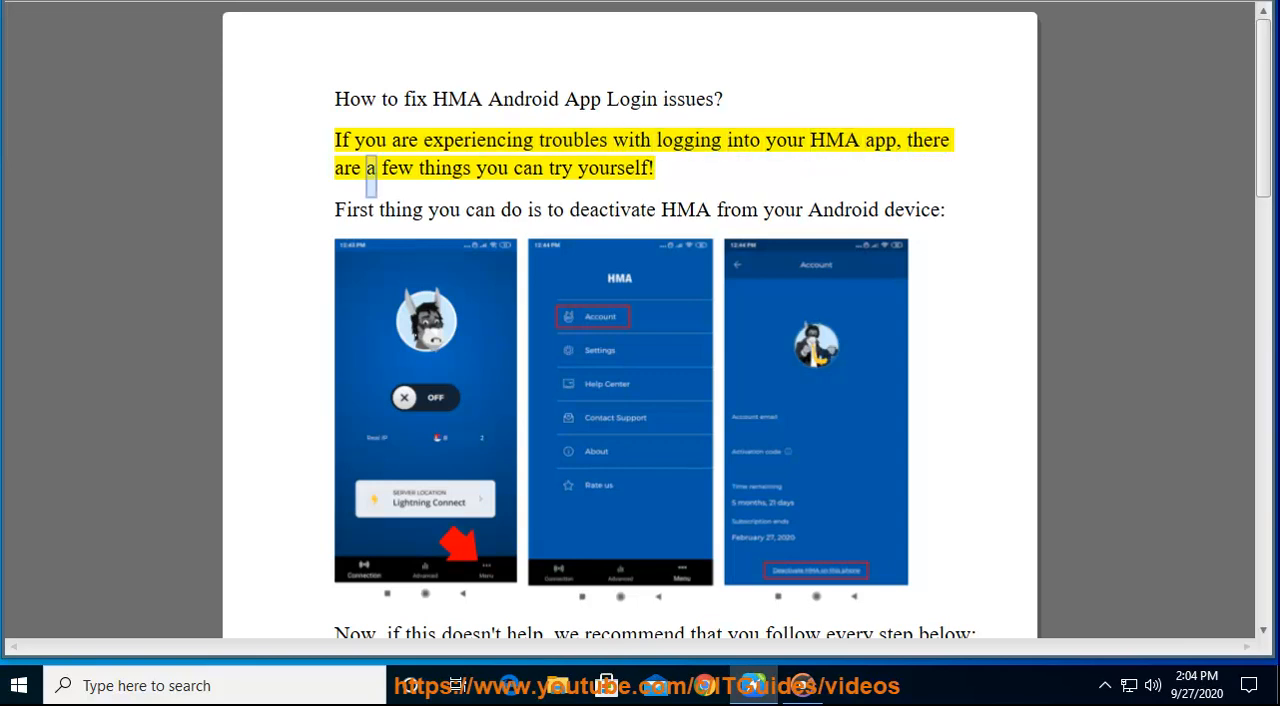
# Step: Start read-aloud at the guide's title and follow the highlighted sentences down through the uninstall HMA VPN step
pyautogui.doubleClick(616, 168)
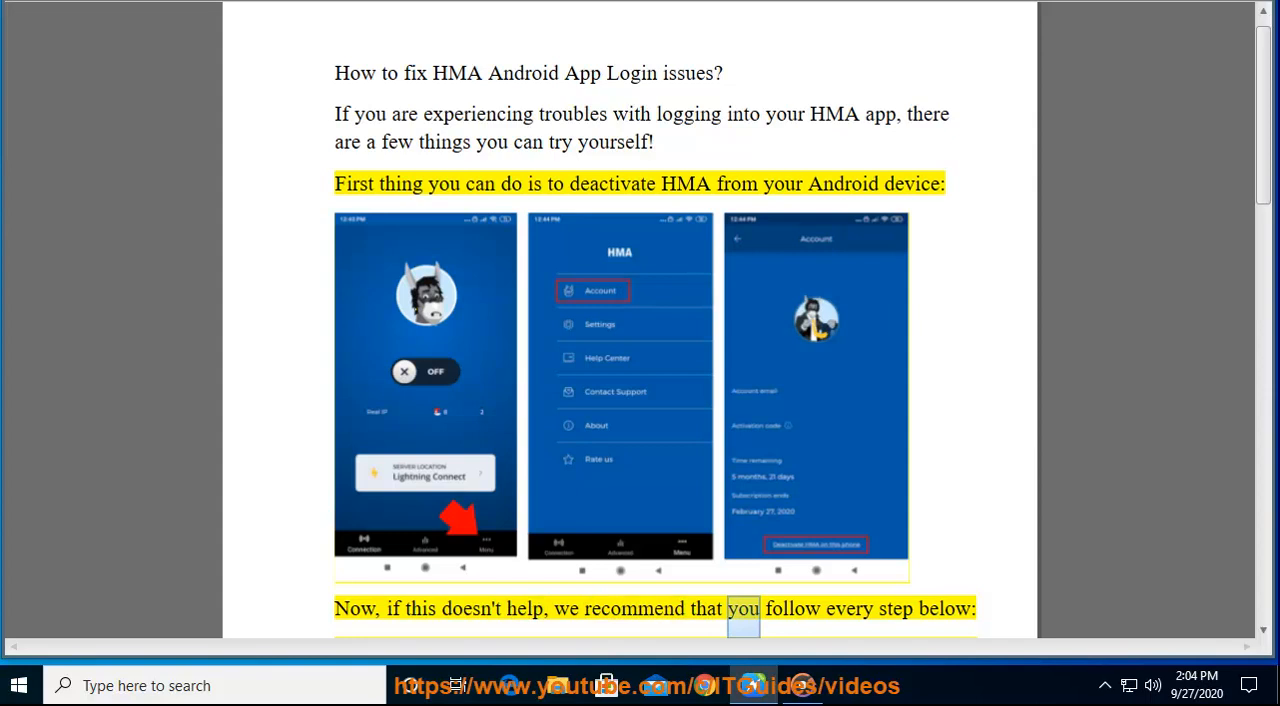
pyautogui.scroll(-3)
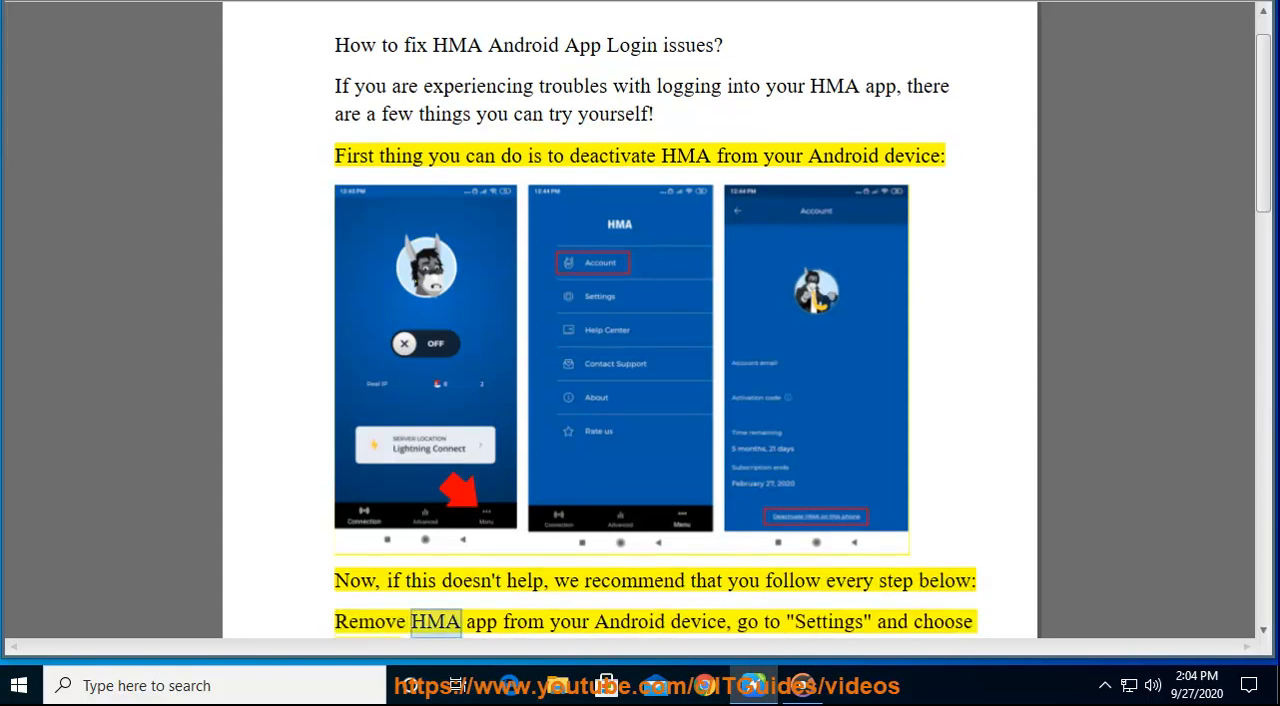
pyautogui.doubleClick(828, 620)
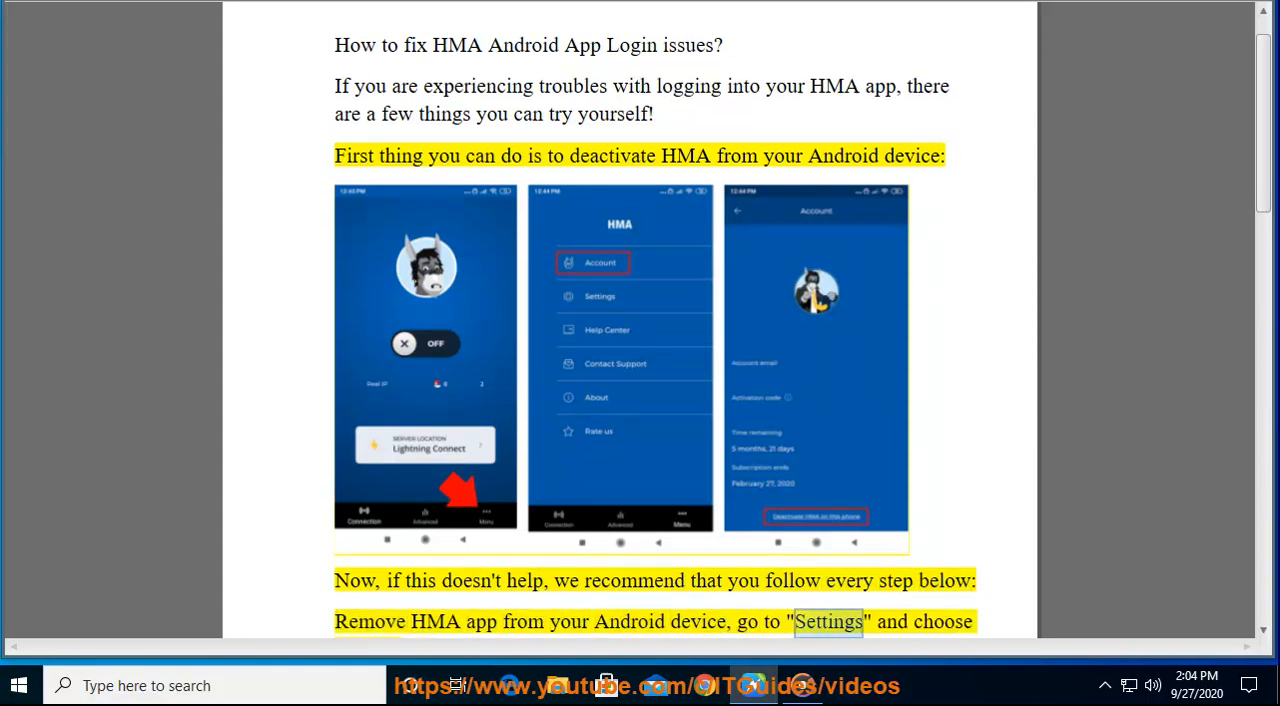
pyautogui.scroll(-3)
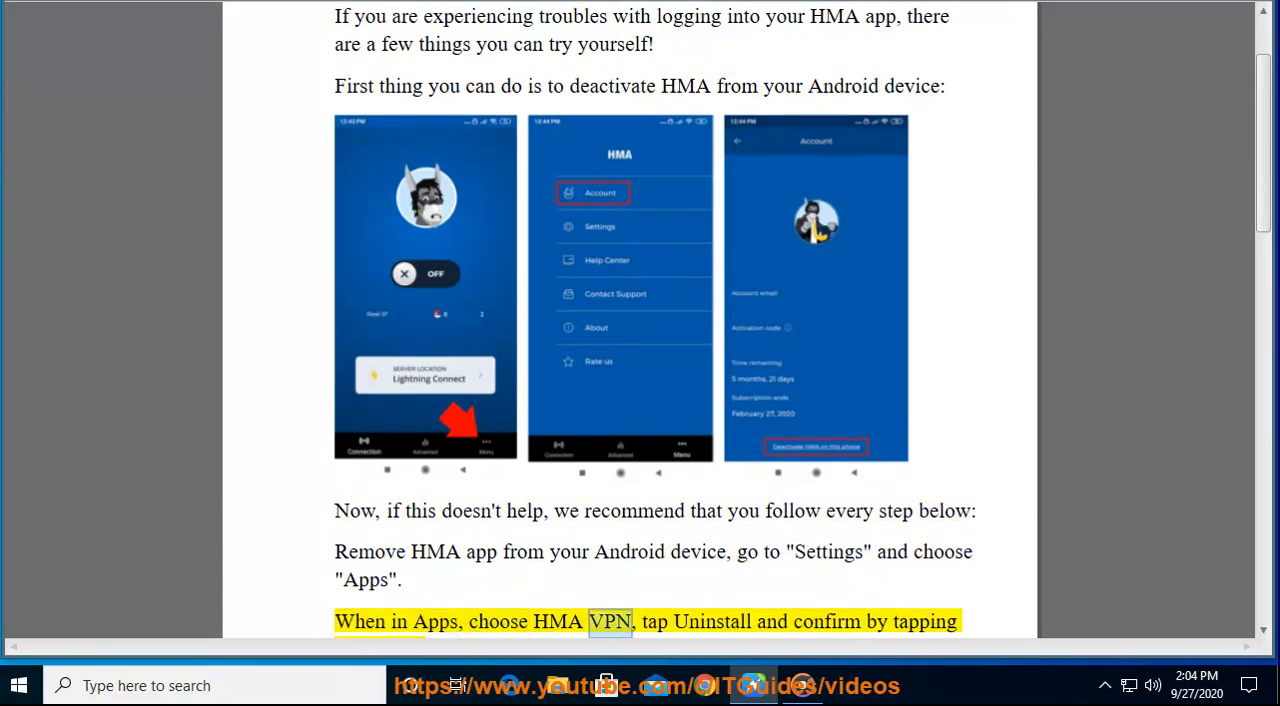
pyautogui.scroll(-3)
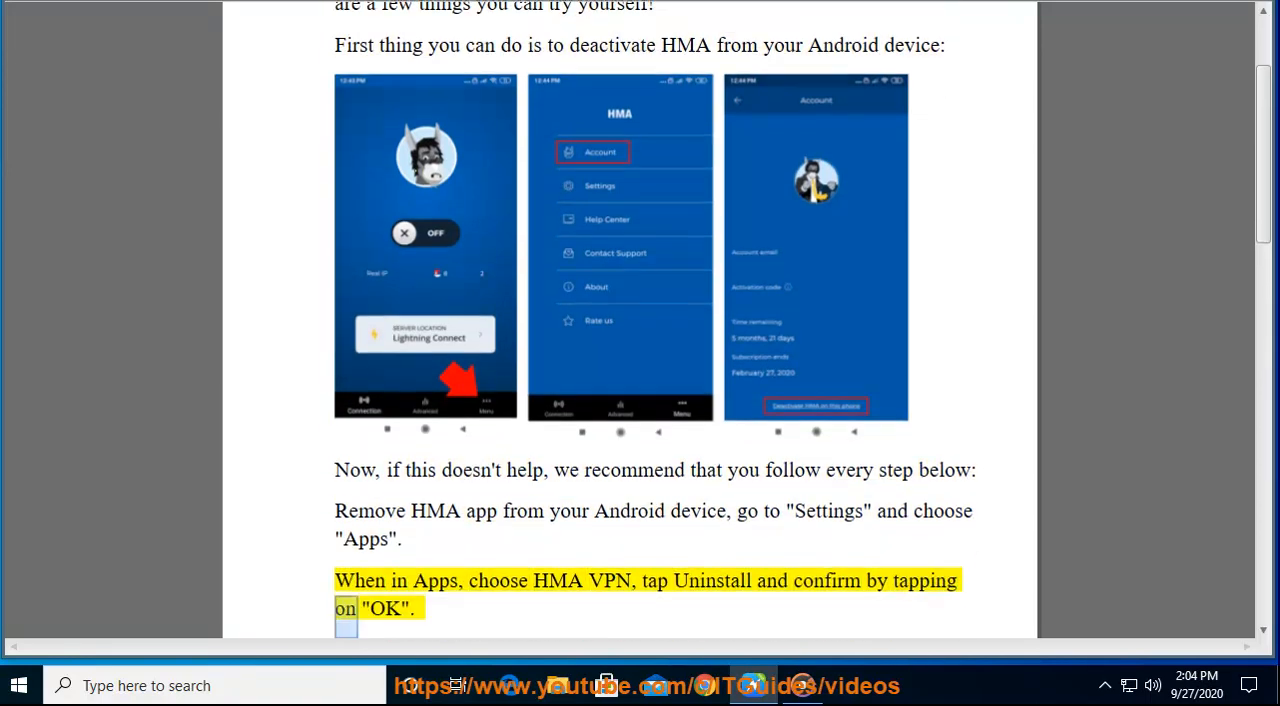
pyautogui.scroll(-3)
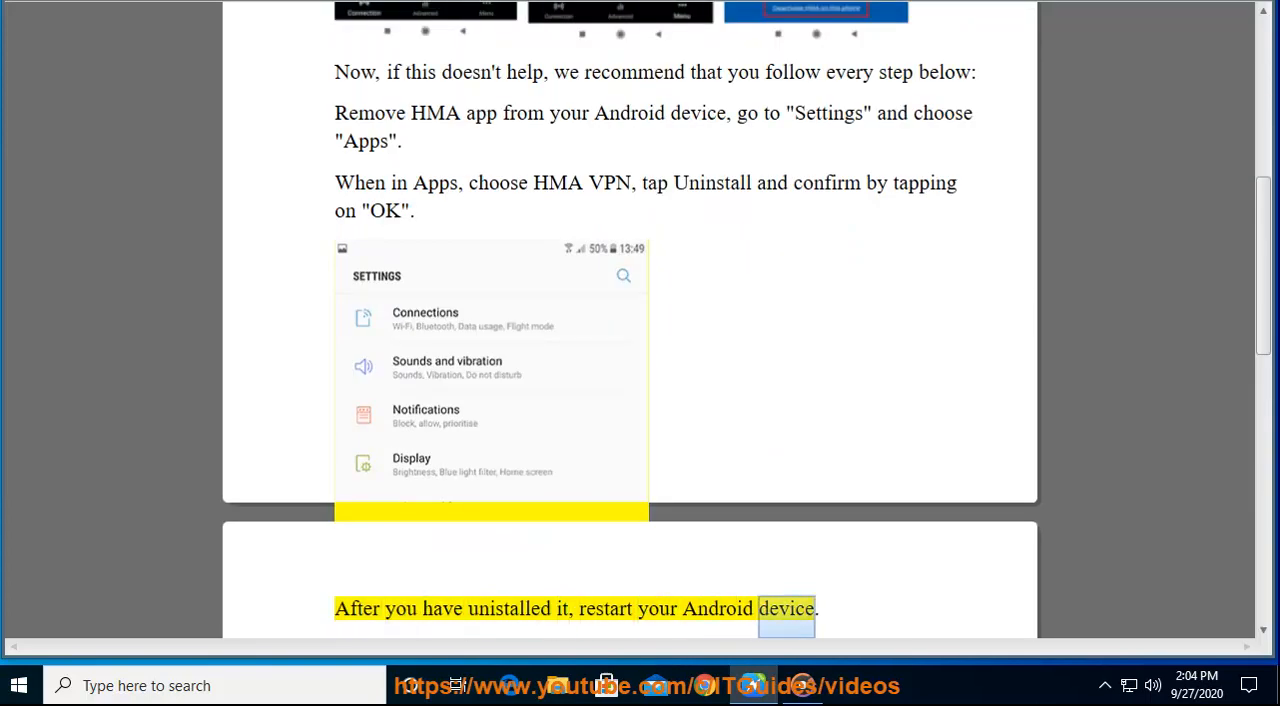
# Step: Follow read-aloud past the restart, Settings screenshot and Clear Data/Clear Cache steps to the Google Play reinstall step
pyautogui.scroll(-3)
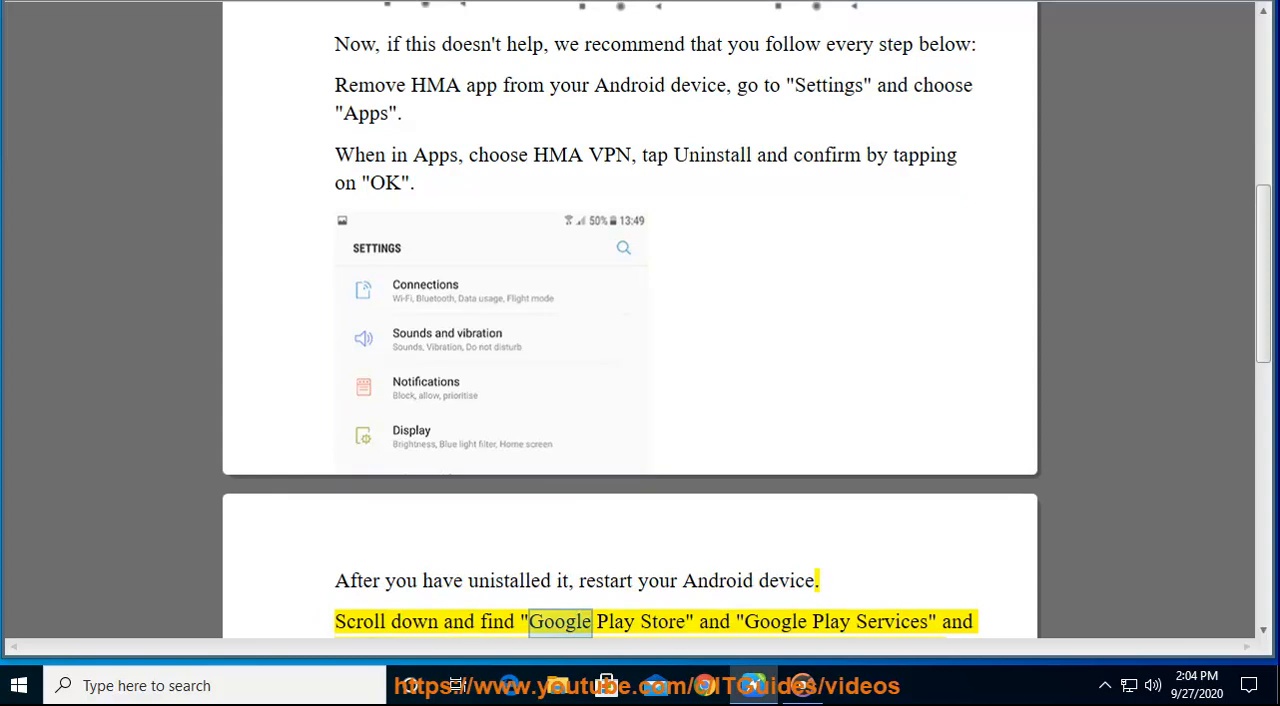
pyautogui.scroll(-3)
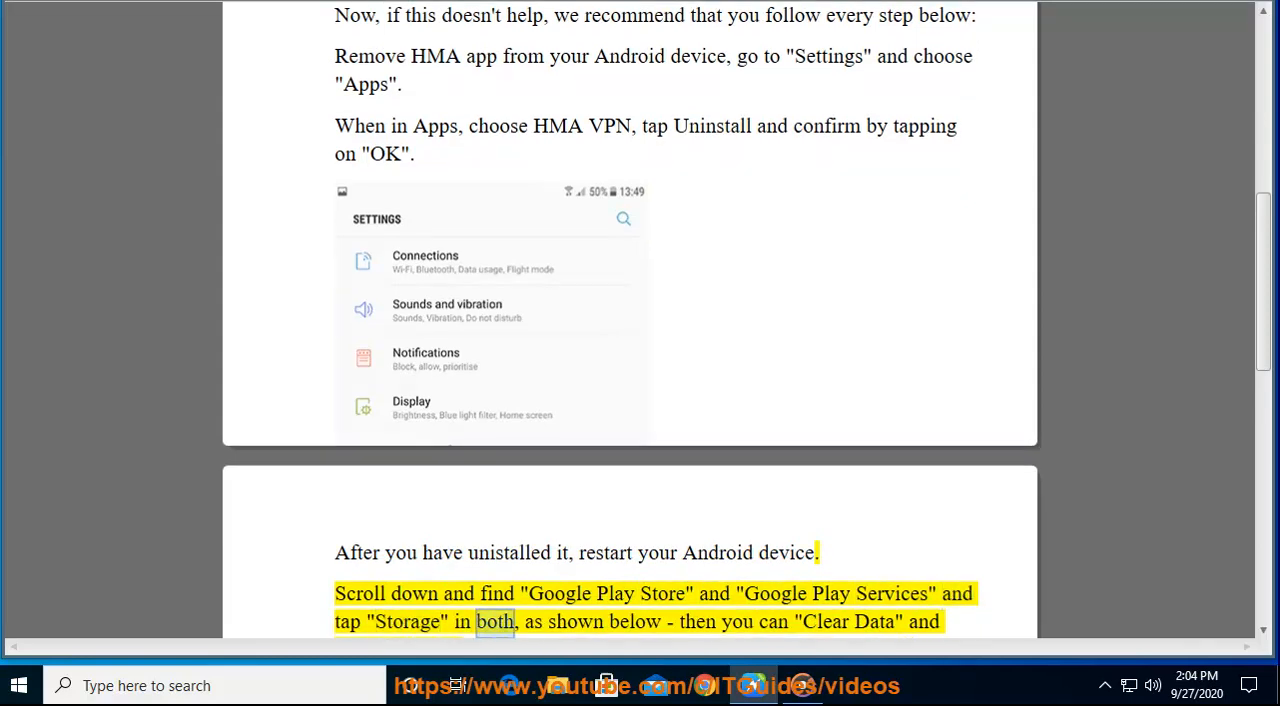
pyautogui.doubleClick(874, 620)
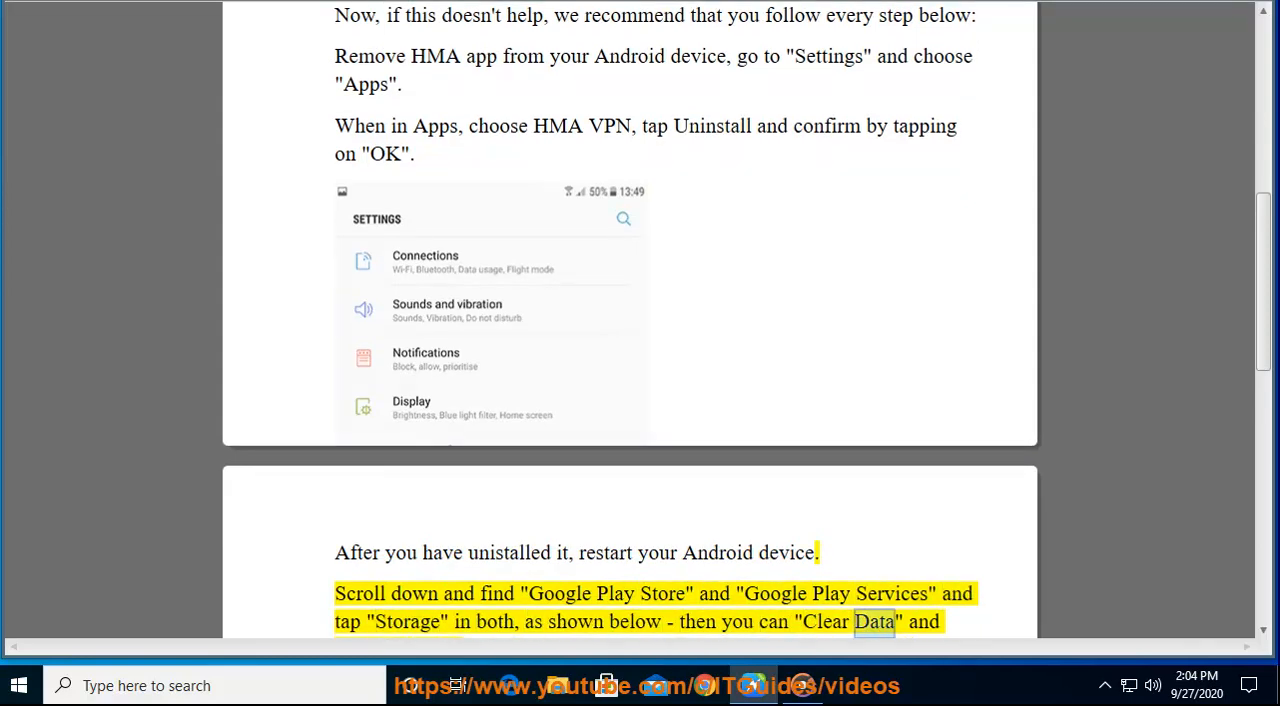
pyautogui.scroll(-3)
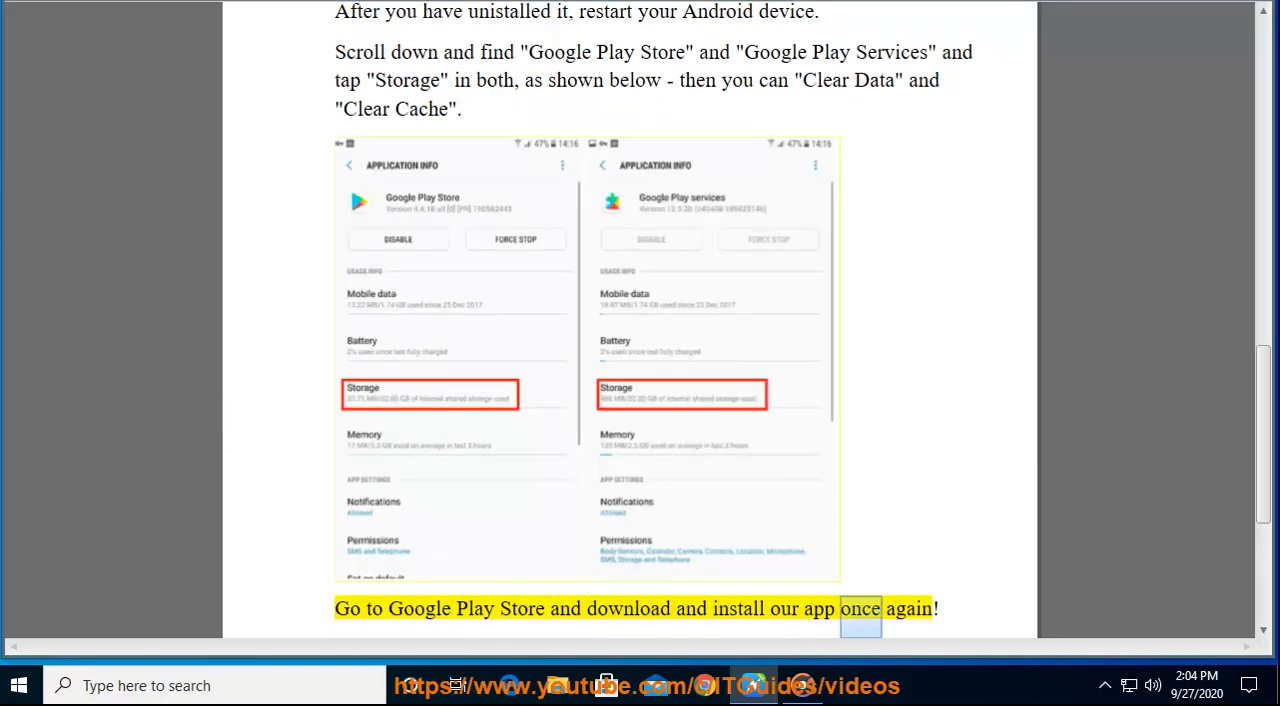
# Step: Follow read-aloud into the Forgot Password tip ending with the redirect to my.hidemyass.com
pyautogui.scroll(-3)
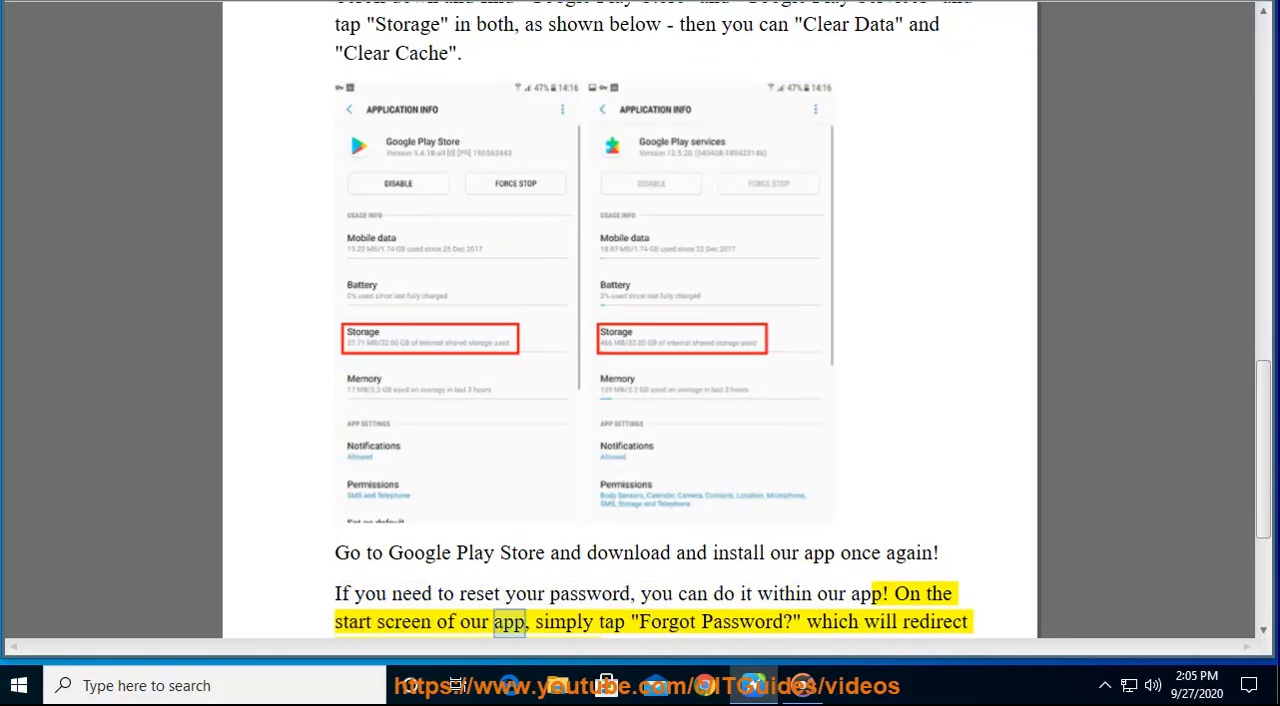
pyautogui.doubleClick(742, 620)
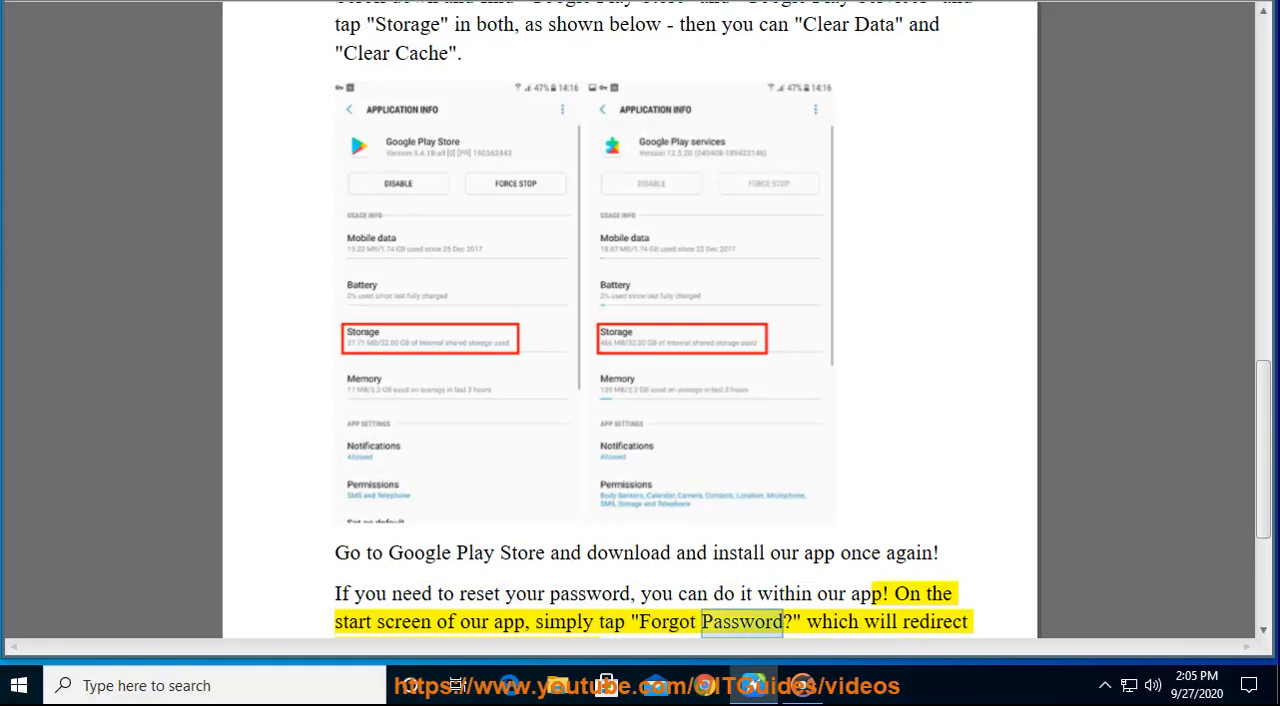
pyautogui.scroll(-3)
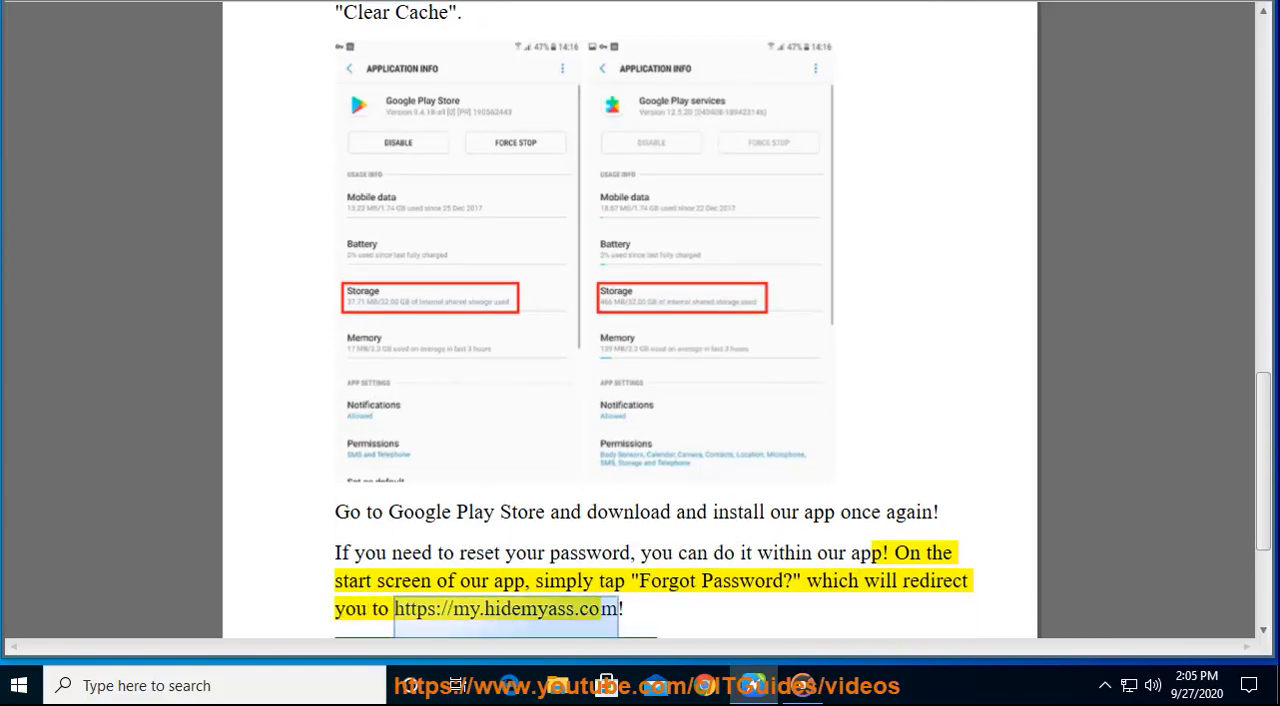